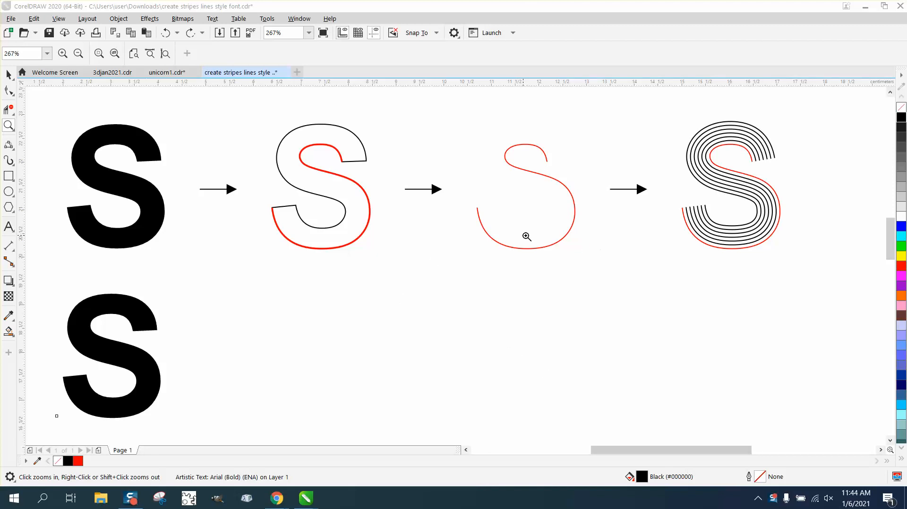
{"action": "mouse_move", "coordinate": [714, 197]}
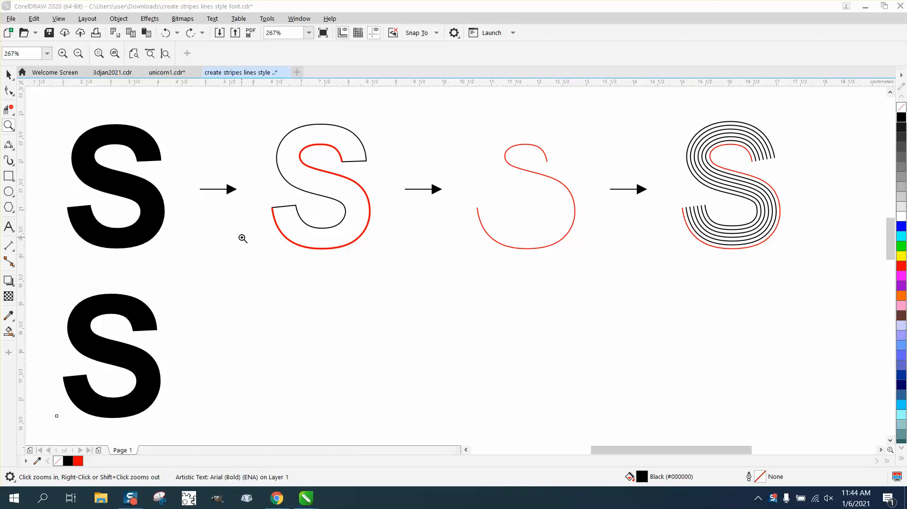
{"action": "mouse_move", "coordinate": [389, 184]}
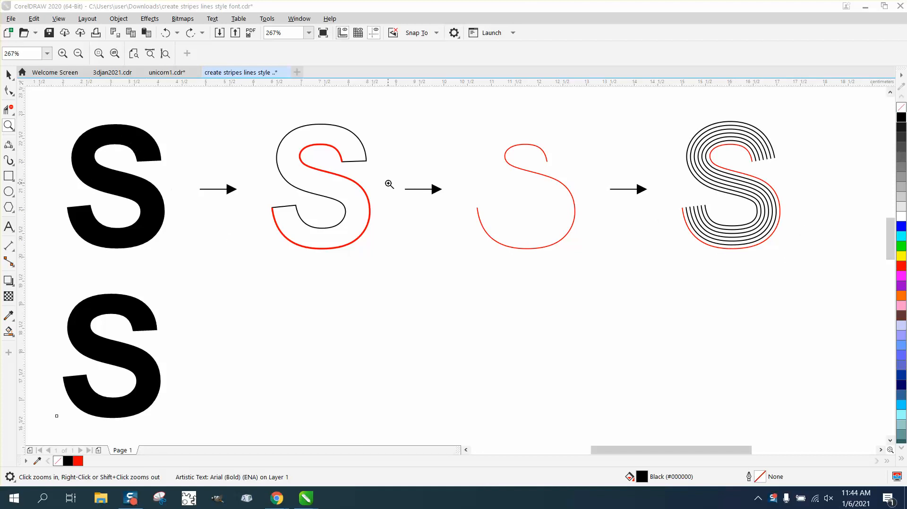
{"action": "mouse_move", "coordinate": [391, 209]}
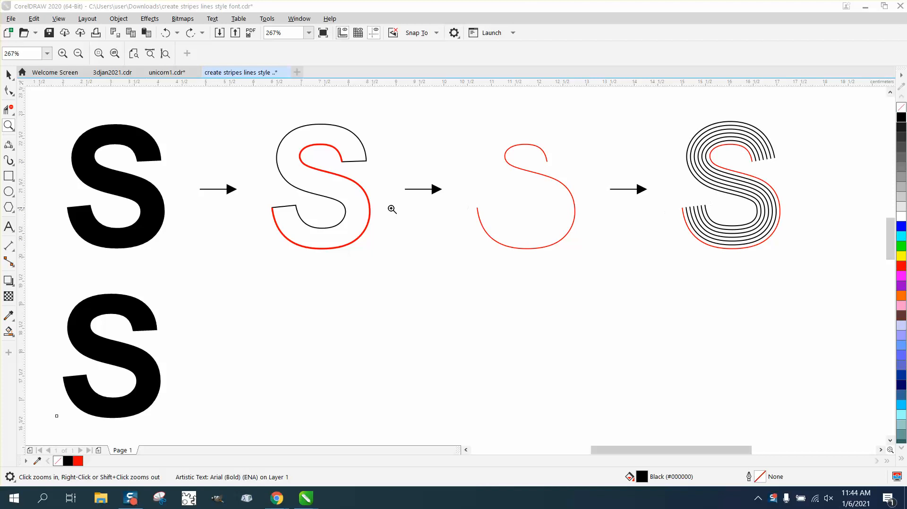
Step: Convert the lower bold S text into an editable 30-node curve via Object > Convert to Curves
{"action": "left_click", "coordinate": [112, 356]}
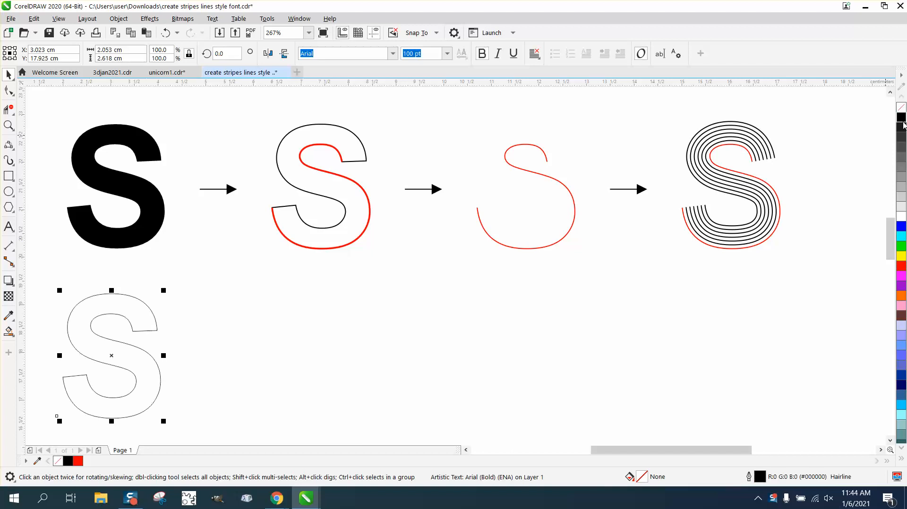
{"action": "left_click", "coordinate": [118, 18]}
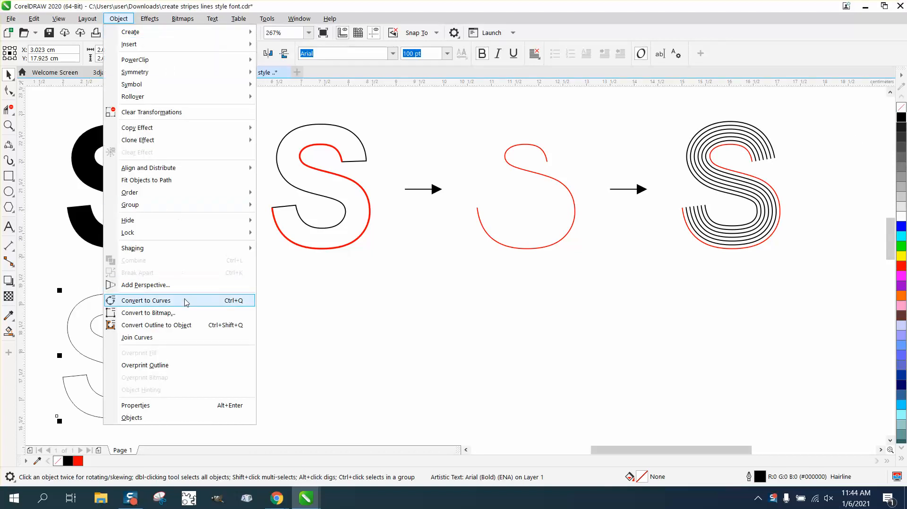
{"action": "left_click", "coordinate": [145, 300]}
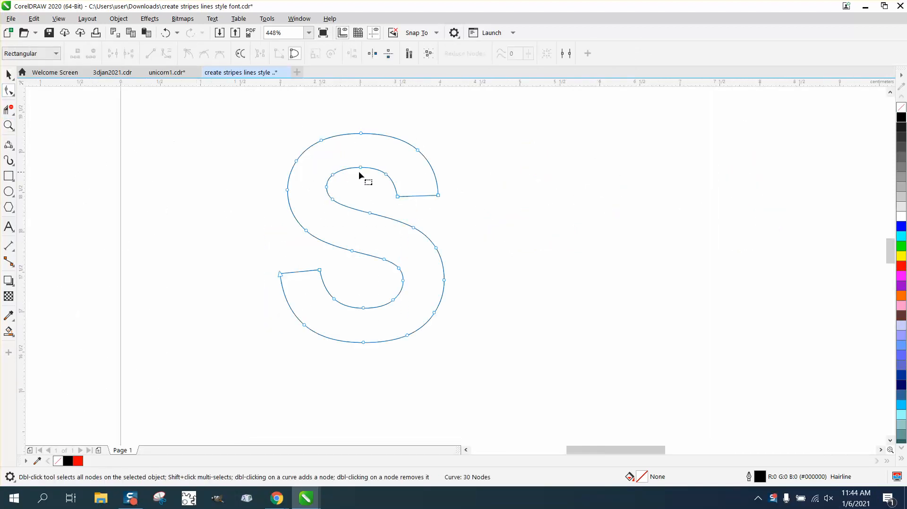
Step: Add a node at the top terminal and break the S path apart into an open curve
{"action": "left_click", "coordinate": [395, 195]}
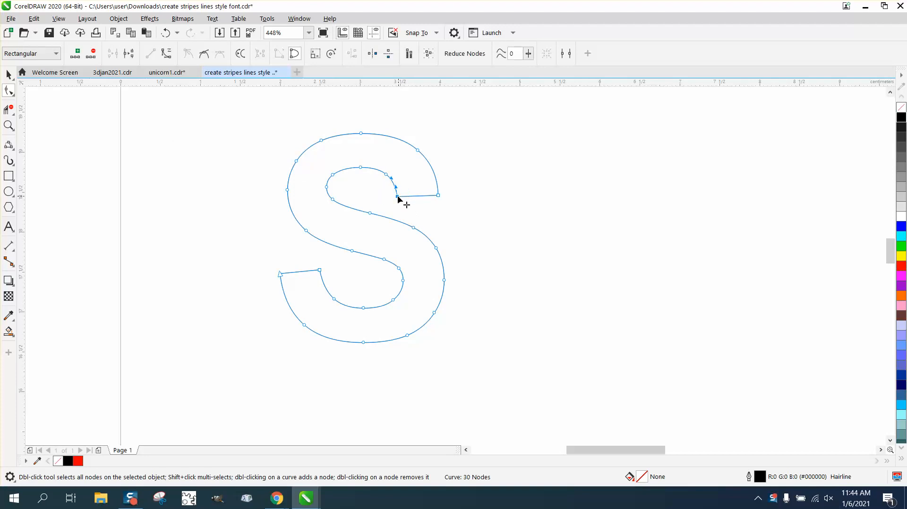
{"action": "double_click", "coordinate": [397, 198]}
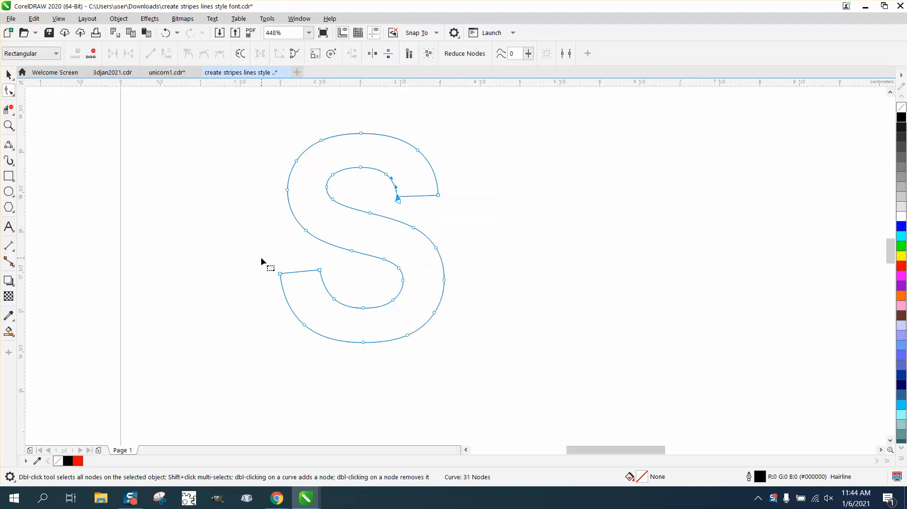
{"action": "right_click", "coordinate": [319, 272]}
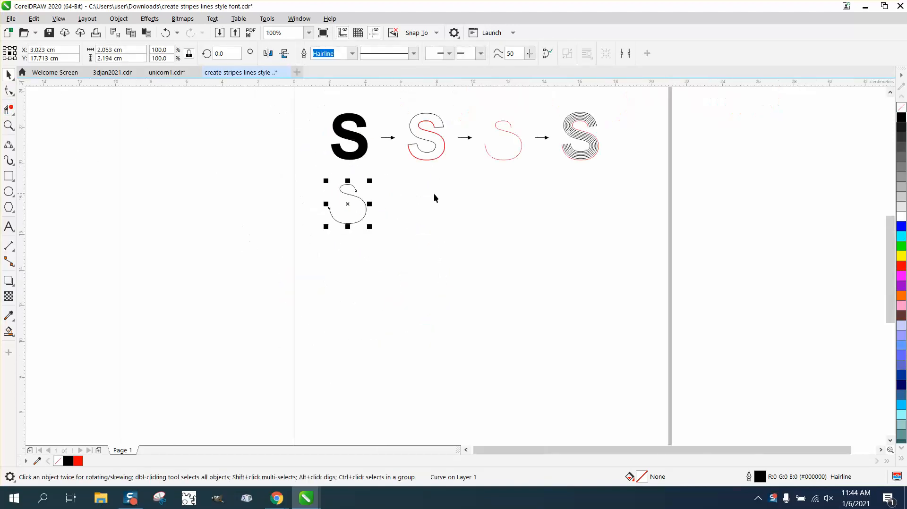
{"action": "mouse_move", "coordinate": [443, 170]}
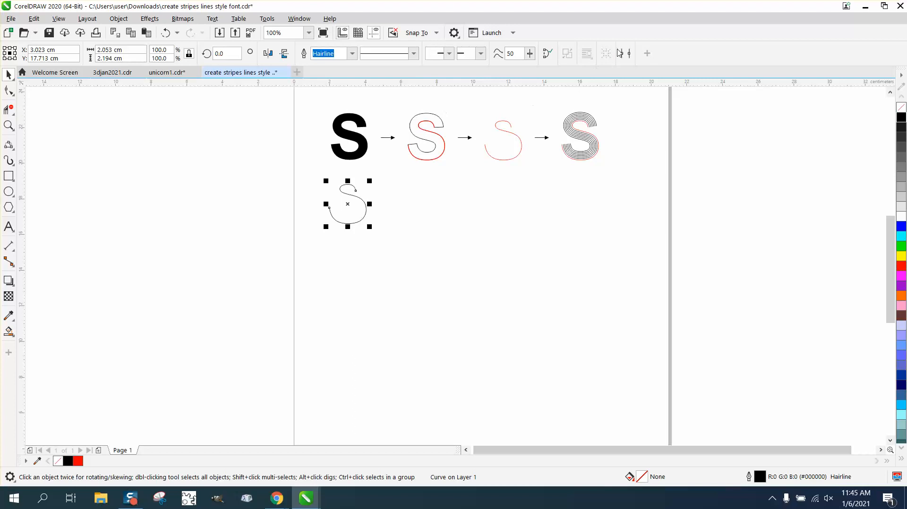
{"action": "mouse_move", "coordinate": [624, 53]}
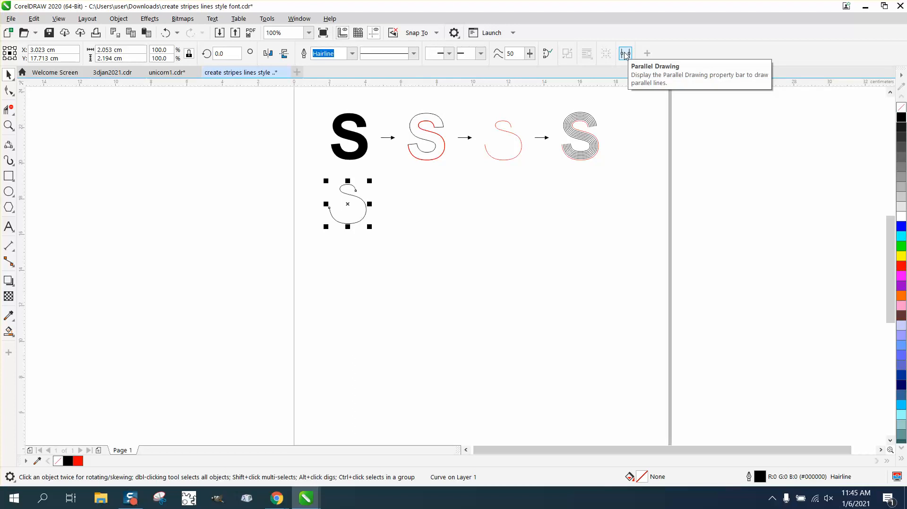
Step: Create 5 parallel lines at 0.08 cm from the open S curve, giving six striped lines
{"action": "left_click", "coordinate": [625, 53]}
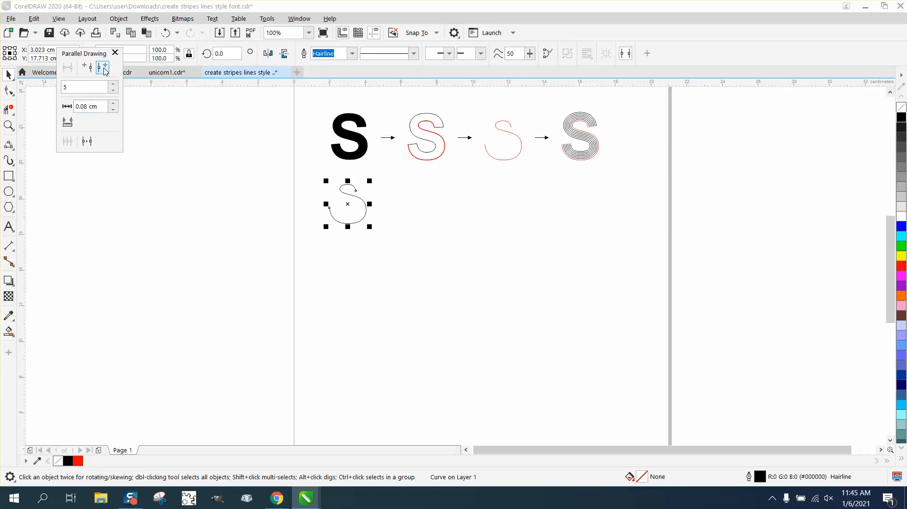
{"action": "mouse_move", "coordinate": [87, 142]}
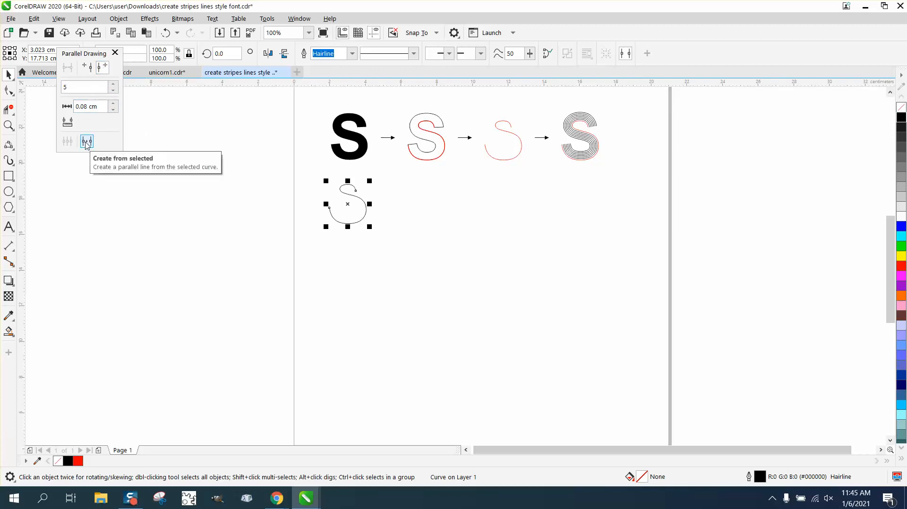
{"action": "left_click", "coordinate": [87, 142]}
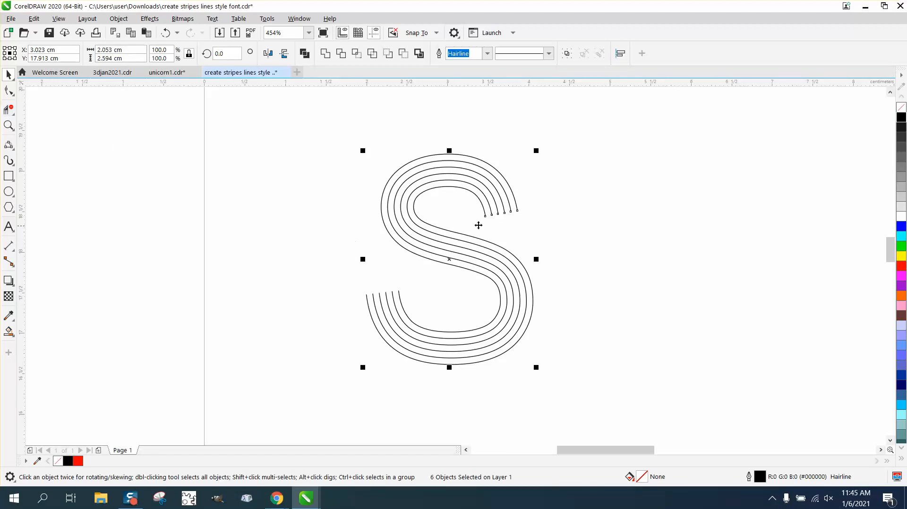
{"action": "mouse_move", "coordinate": [278, 199]}
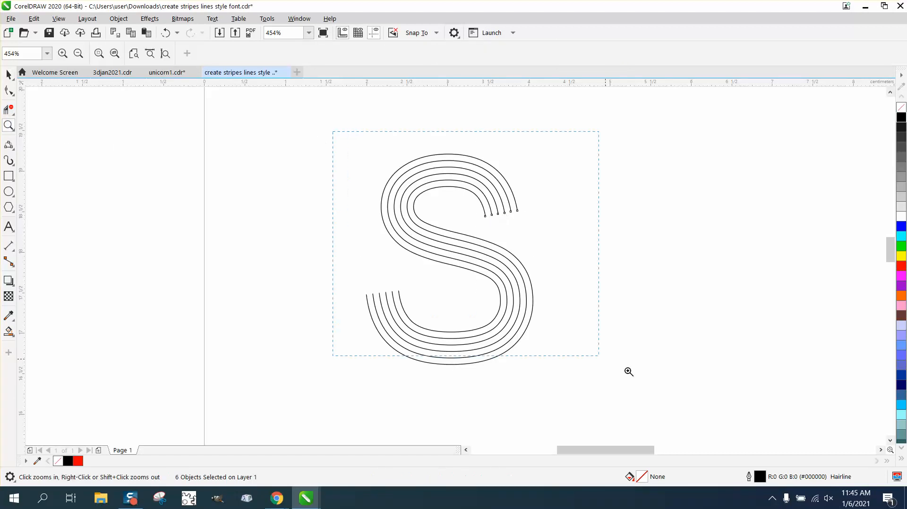
{"action": "left_click", "coordinate": [629, 372]}
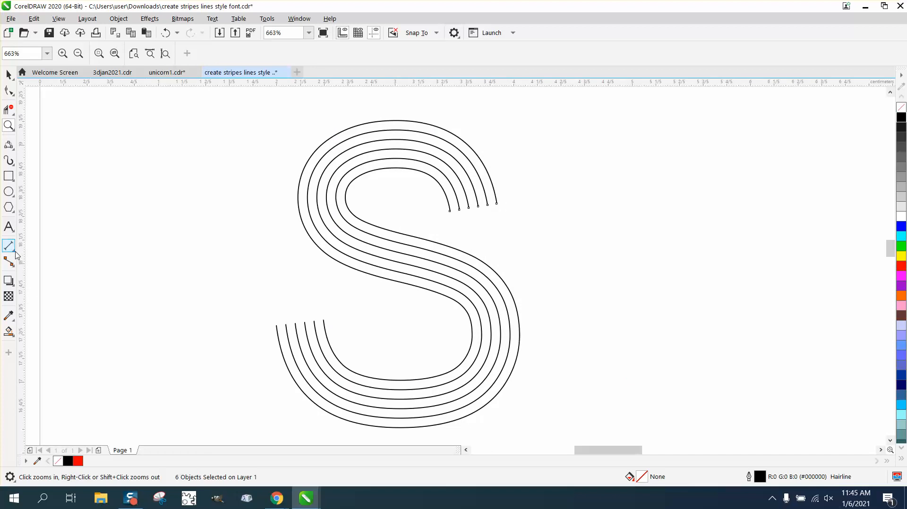
{"action": "left_click", "coordinate": [7, 245]}
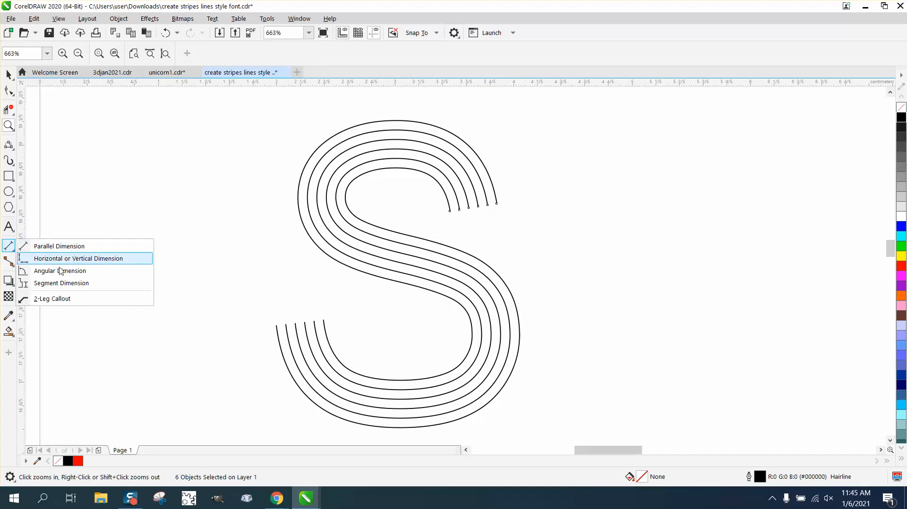
{"action": "left_click", "coordinate": [9, 144]}
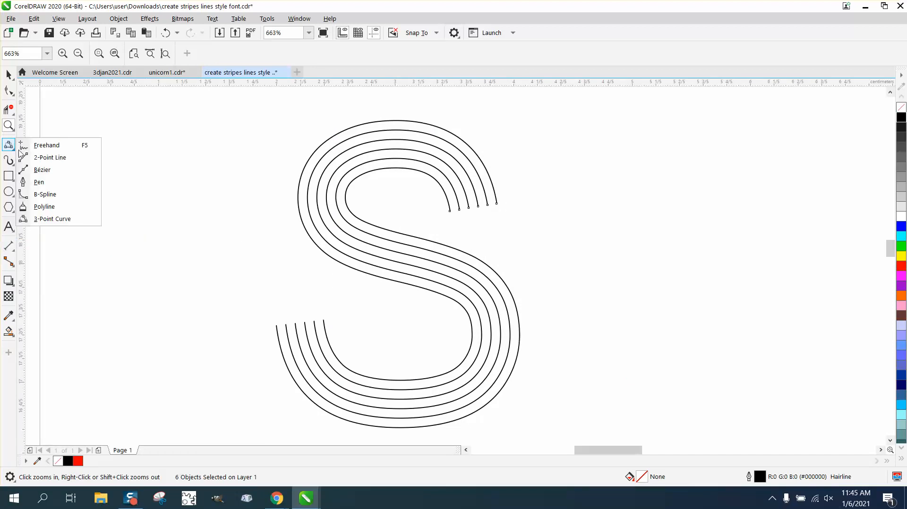
{"action": "left_click", "coordinate": [47, 145]}
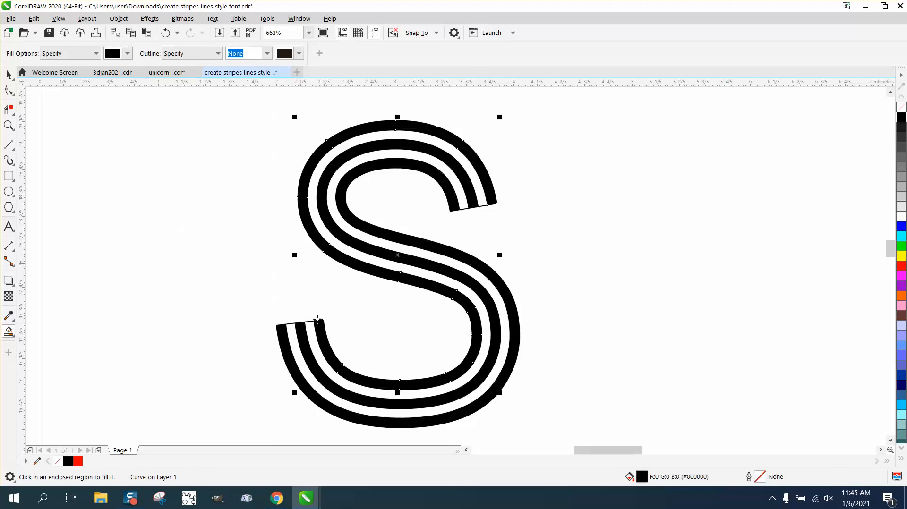
Step: Smart-fill alternate bands of the striped S black and zoom in to check the three stripes
{"action": "left_click", "coordinate": [7, 74]}
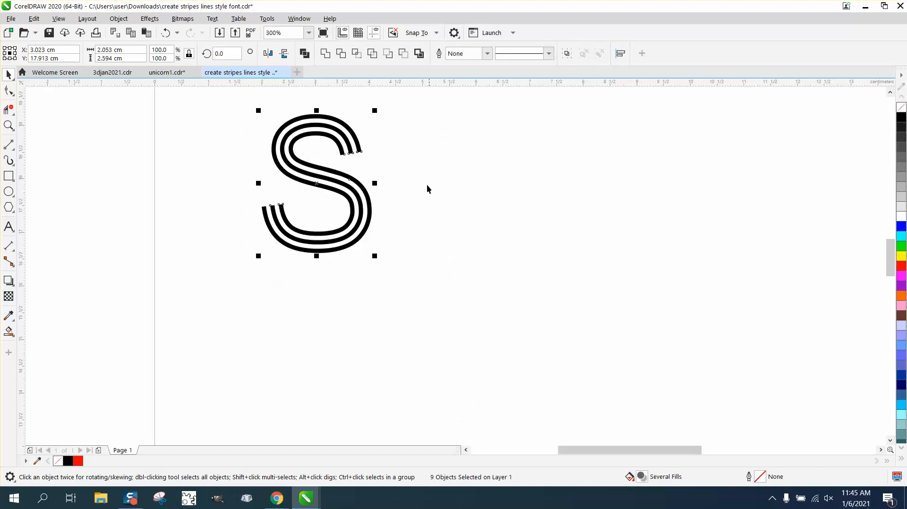
{"action": "left_click", "coordinate": [8, 126]}
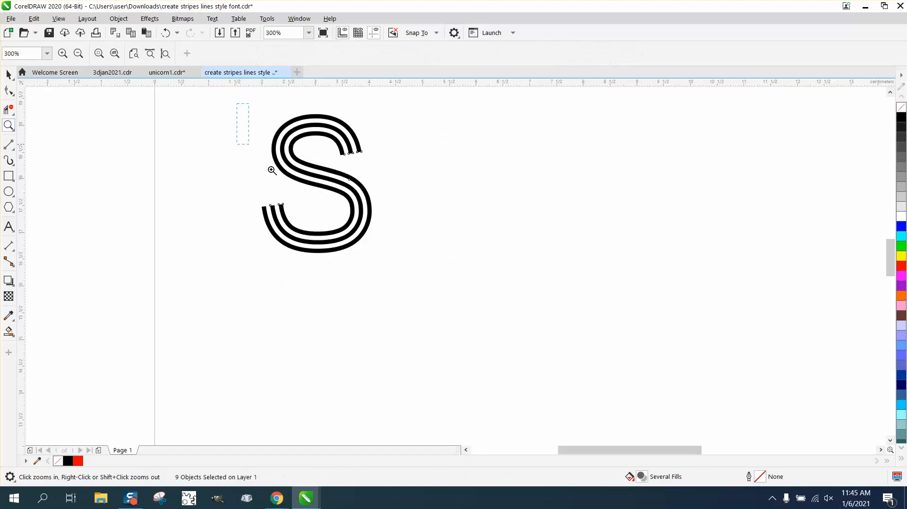
{"action": "left_click", "coordinate": [271, 171]}
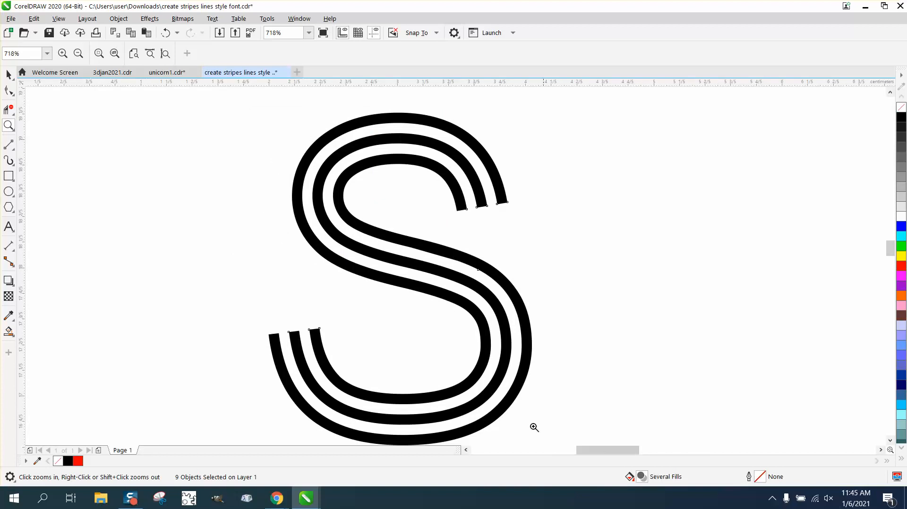
{"action": "mouse_move", "coordinate": [352, 204]}
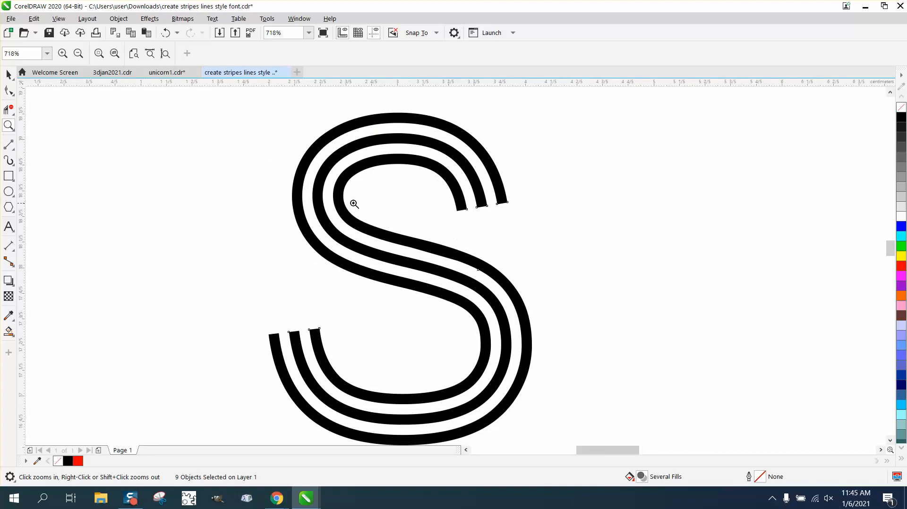